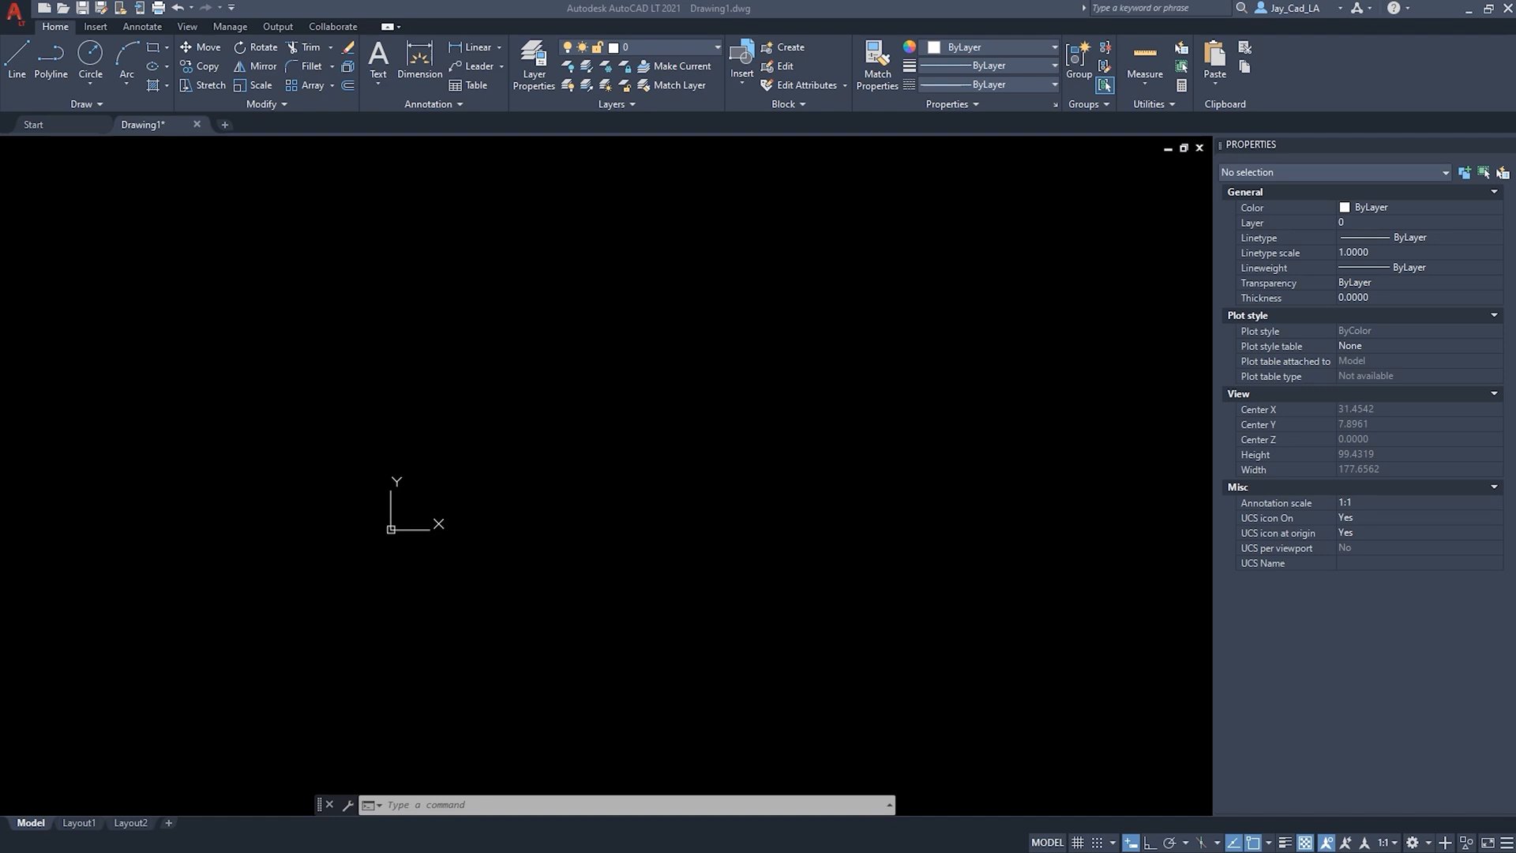
mouse_move(698, 410)
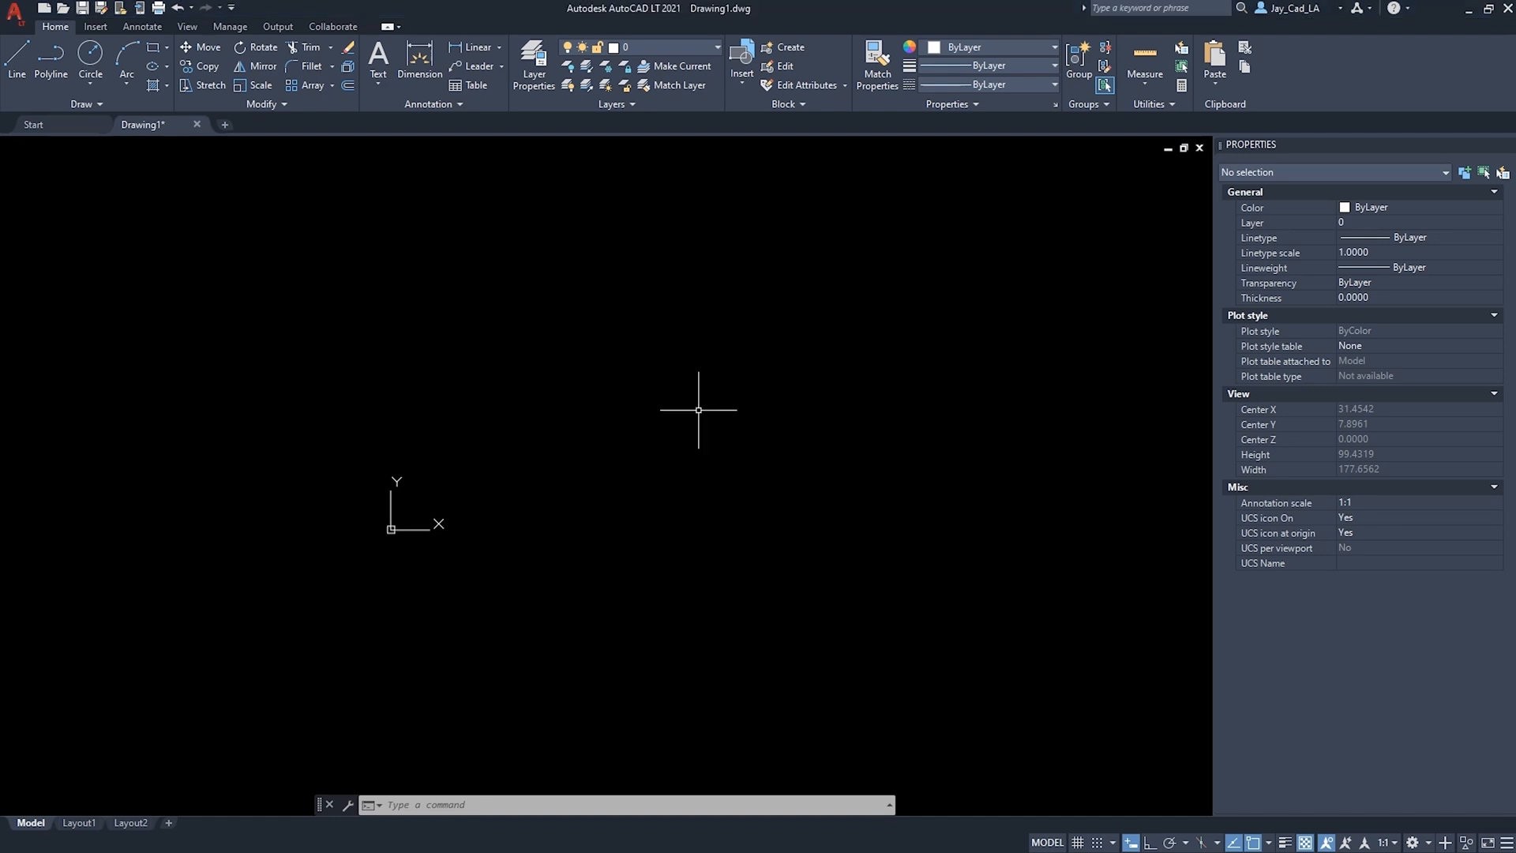
Reach the Options dialog's Display settings from the drawing area's right-click menu.
right_click(696, 409)
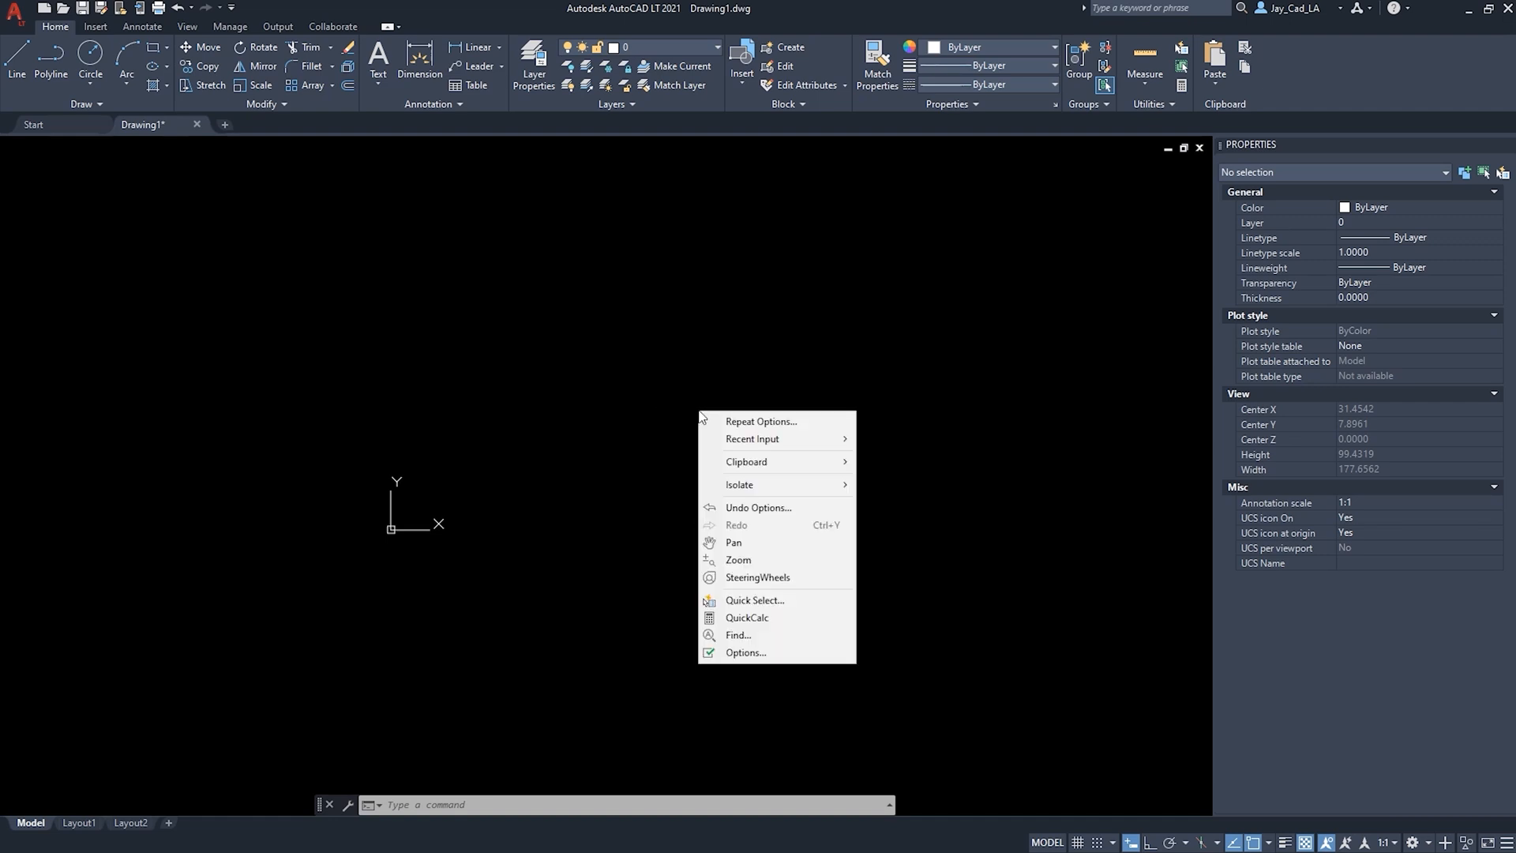
mouse_move(767, 652)
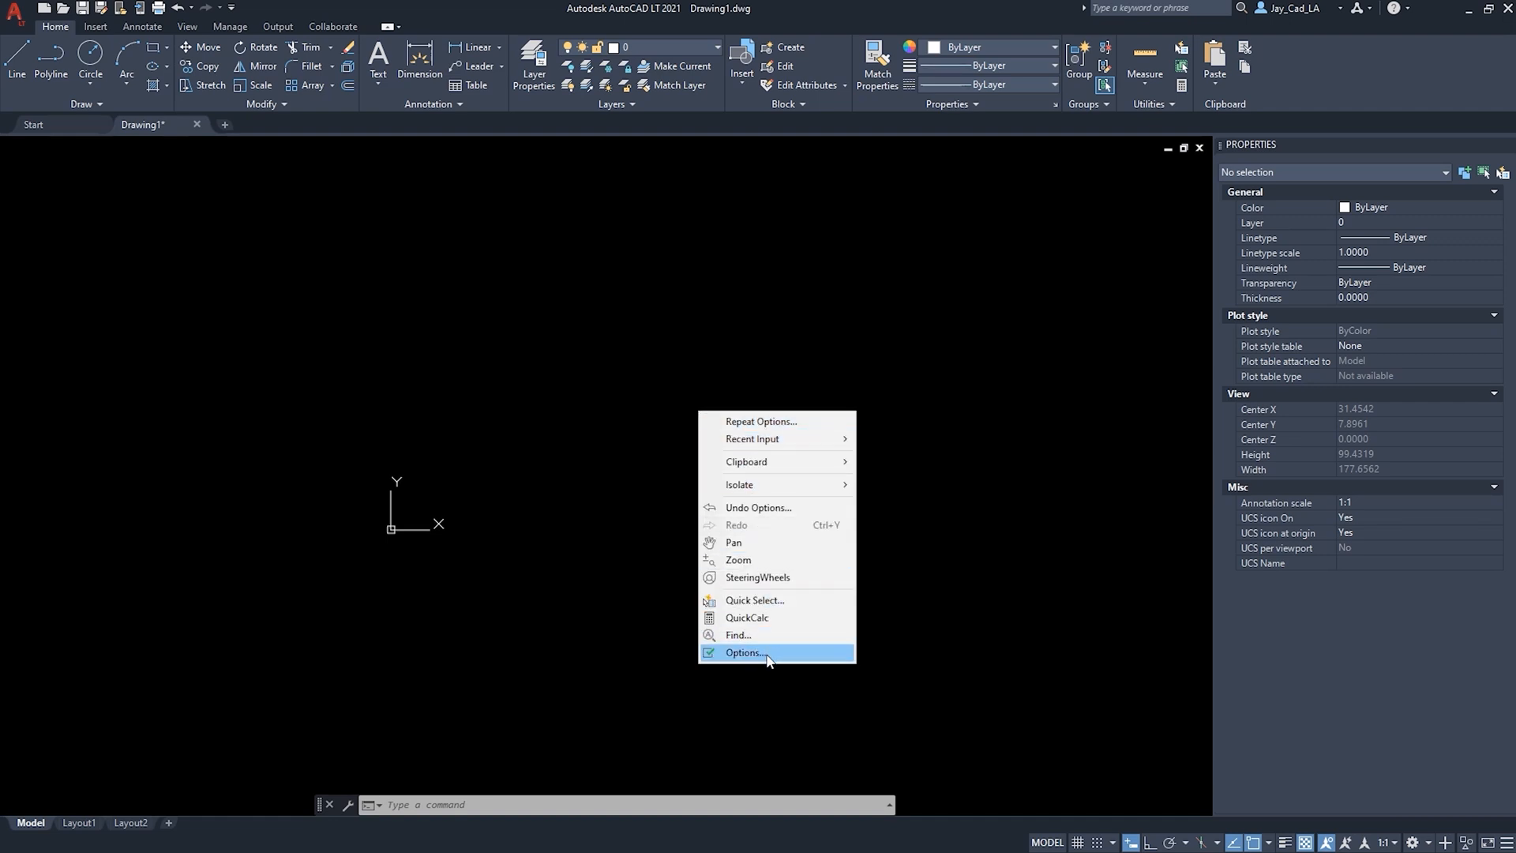
click(744, 652)
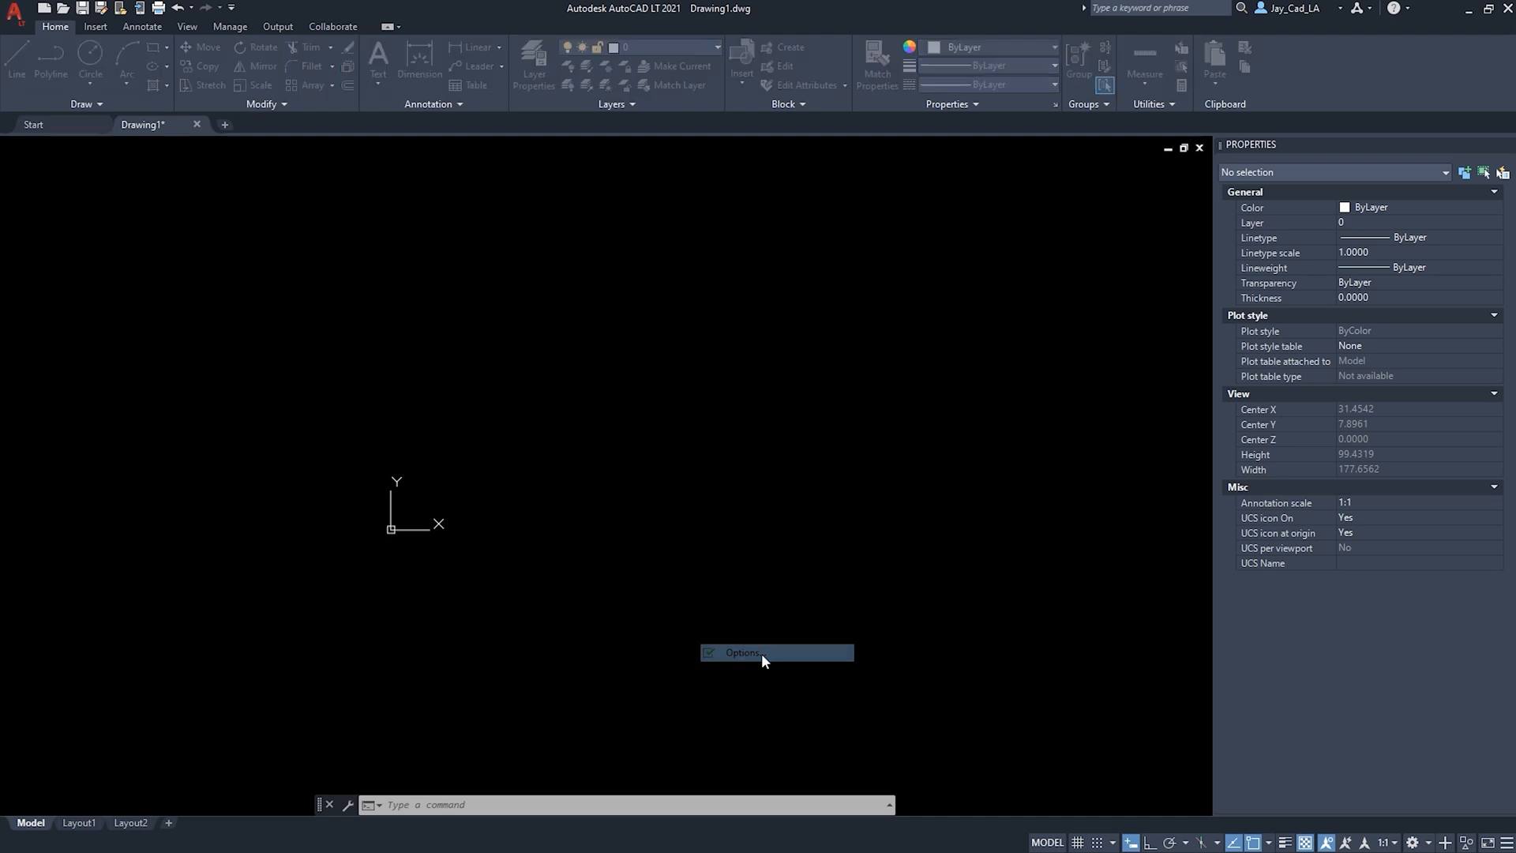
click(744, 652)
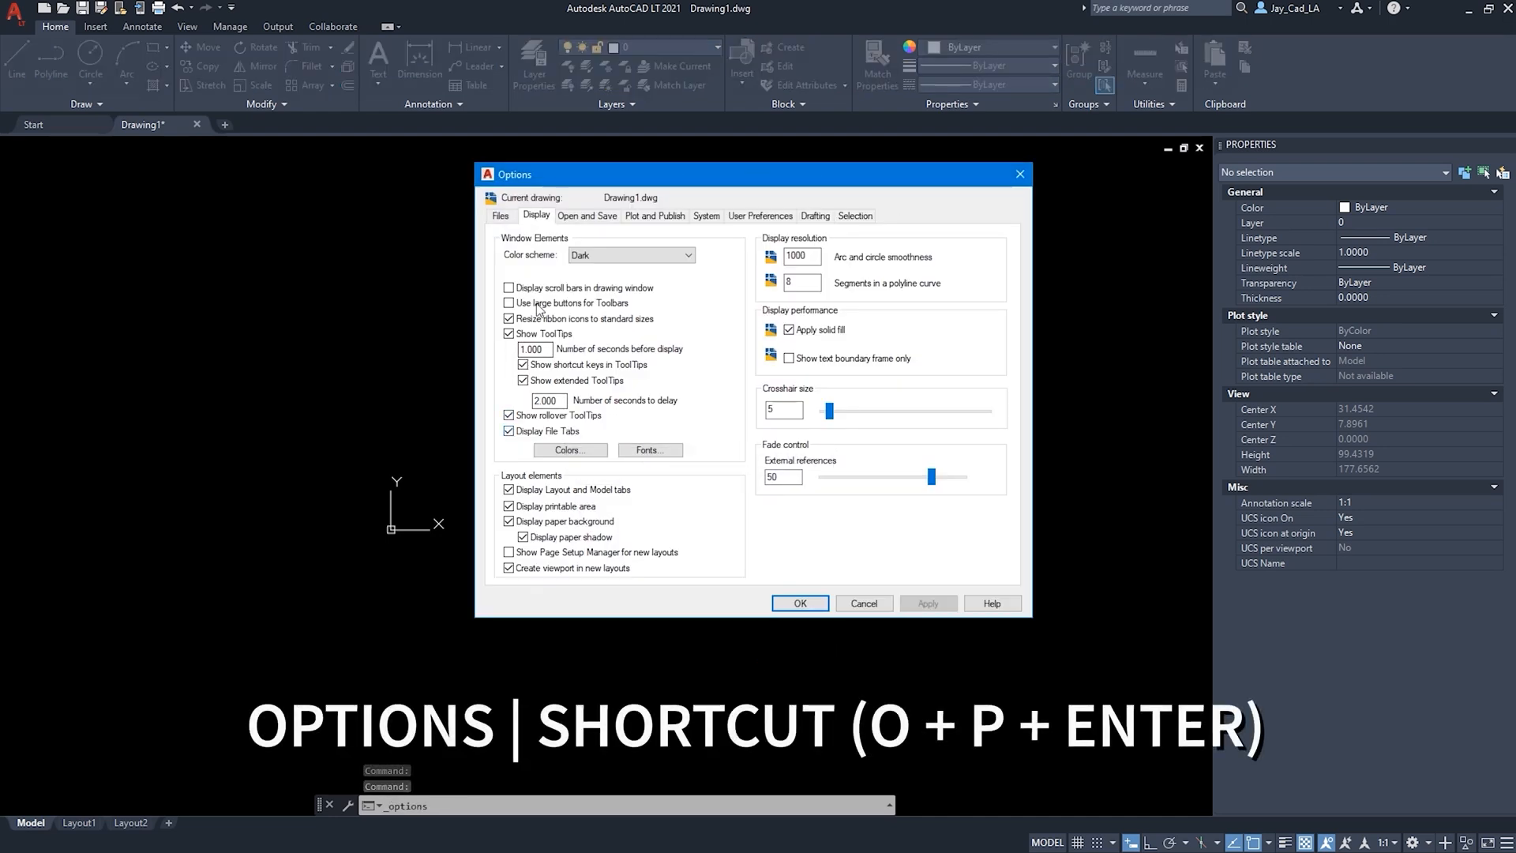
mouse_move(536, 228)
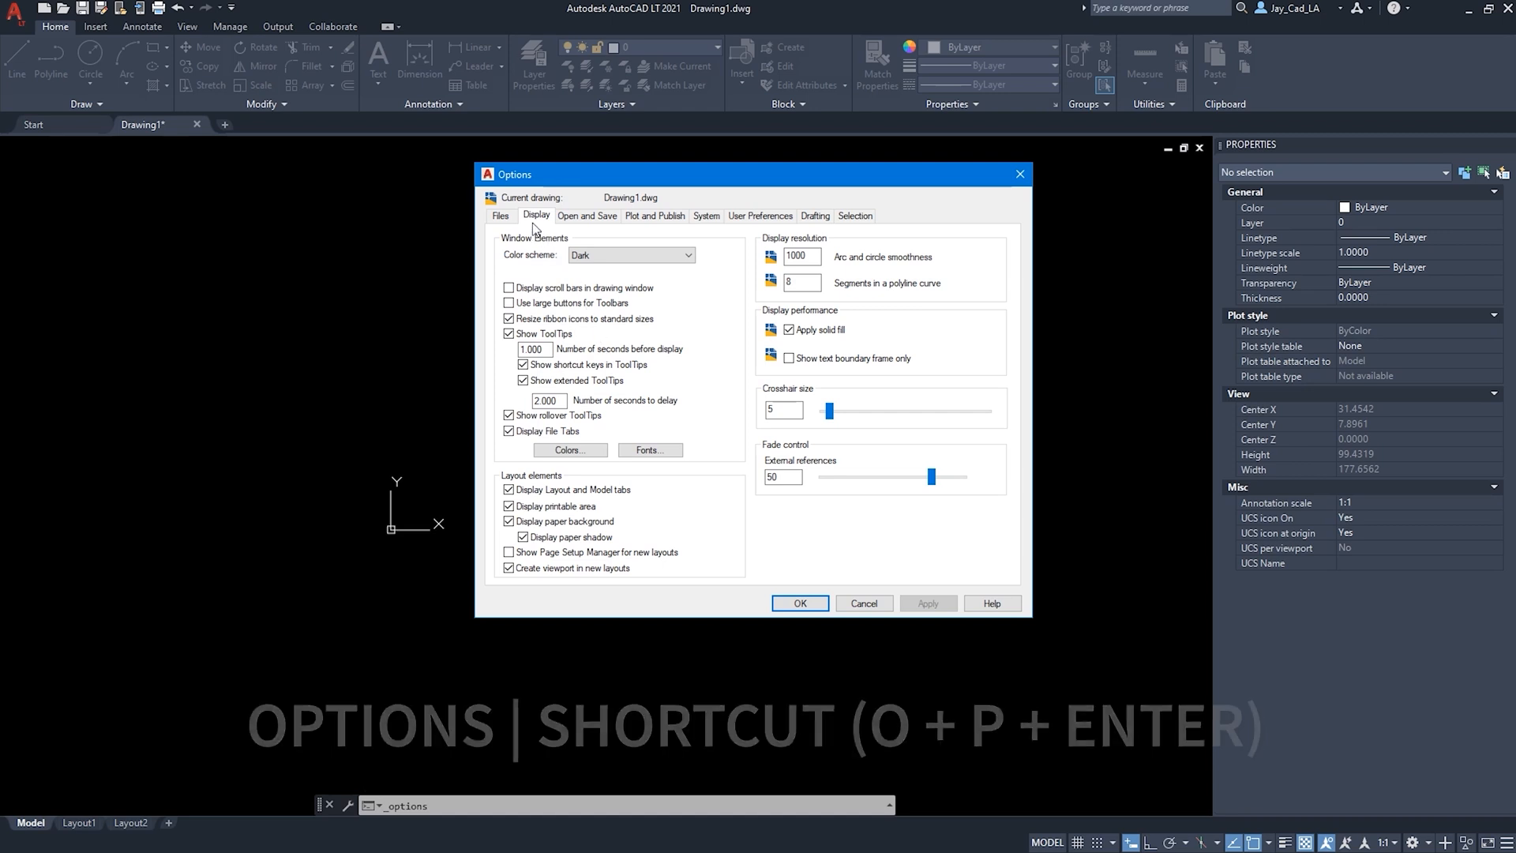
Set the 2D model space background colour to White in Drawing Window Colors and apply it.
click(569, 450)
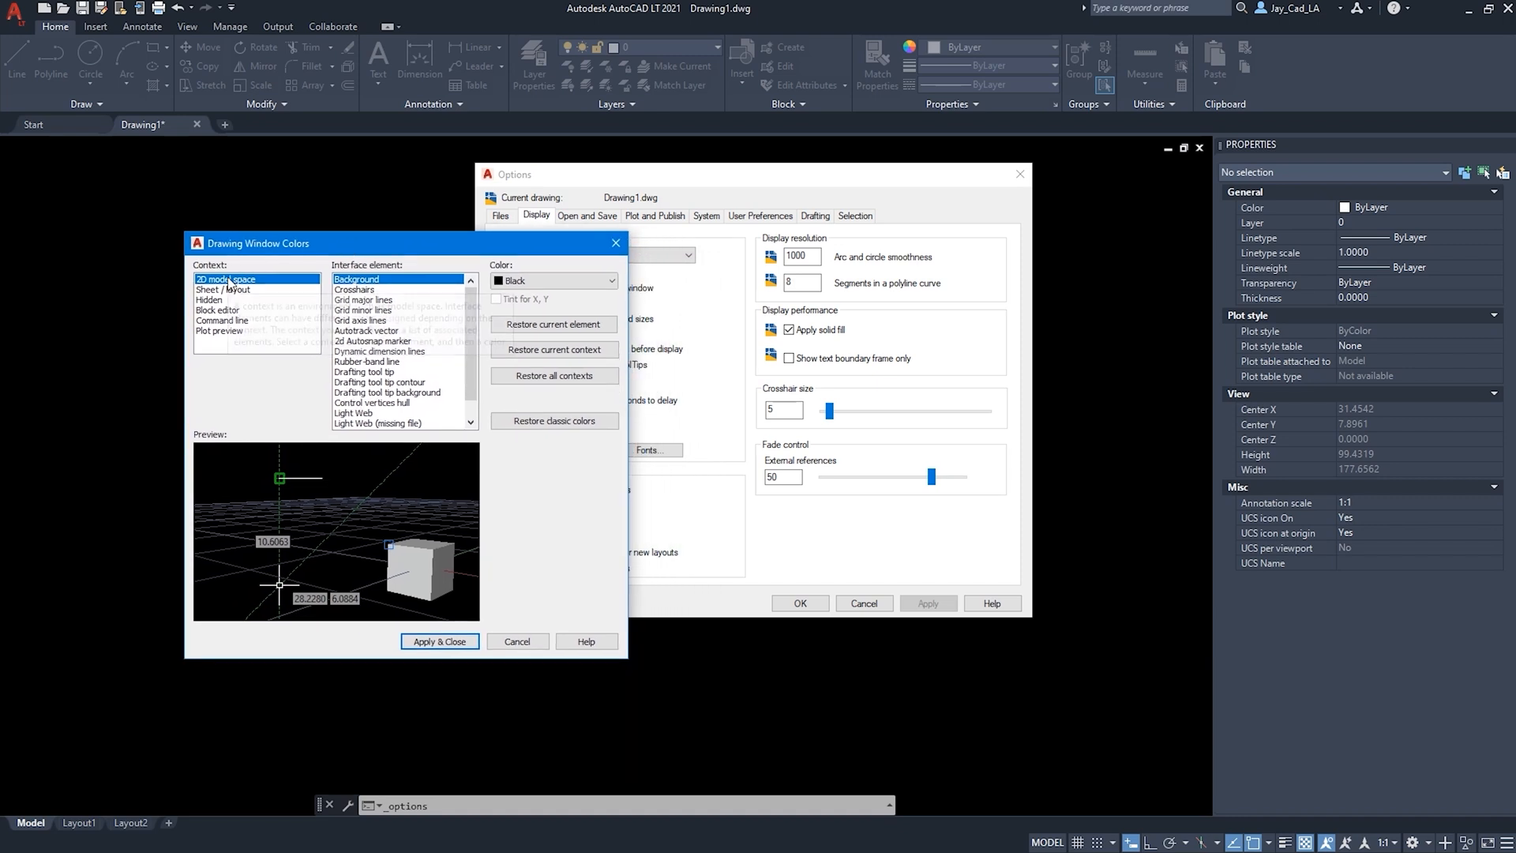
mouse_move(227, 280)
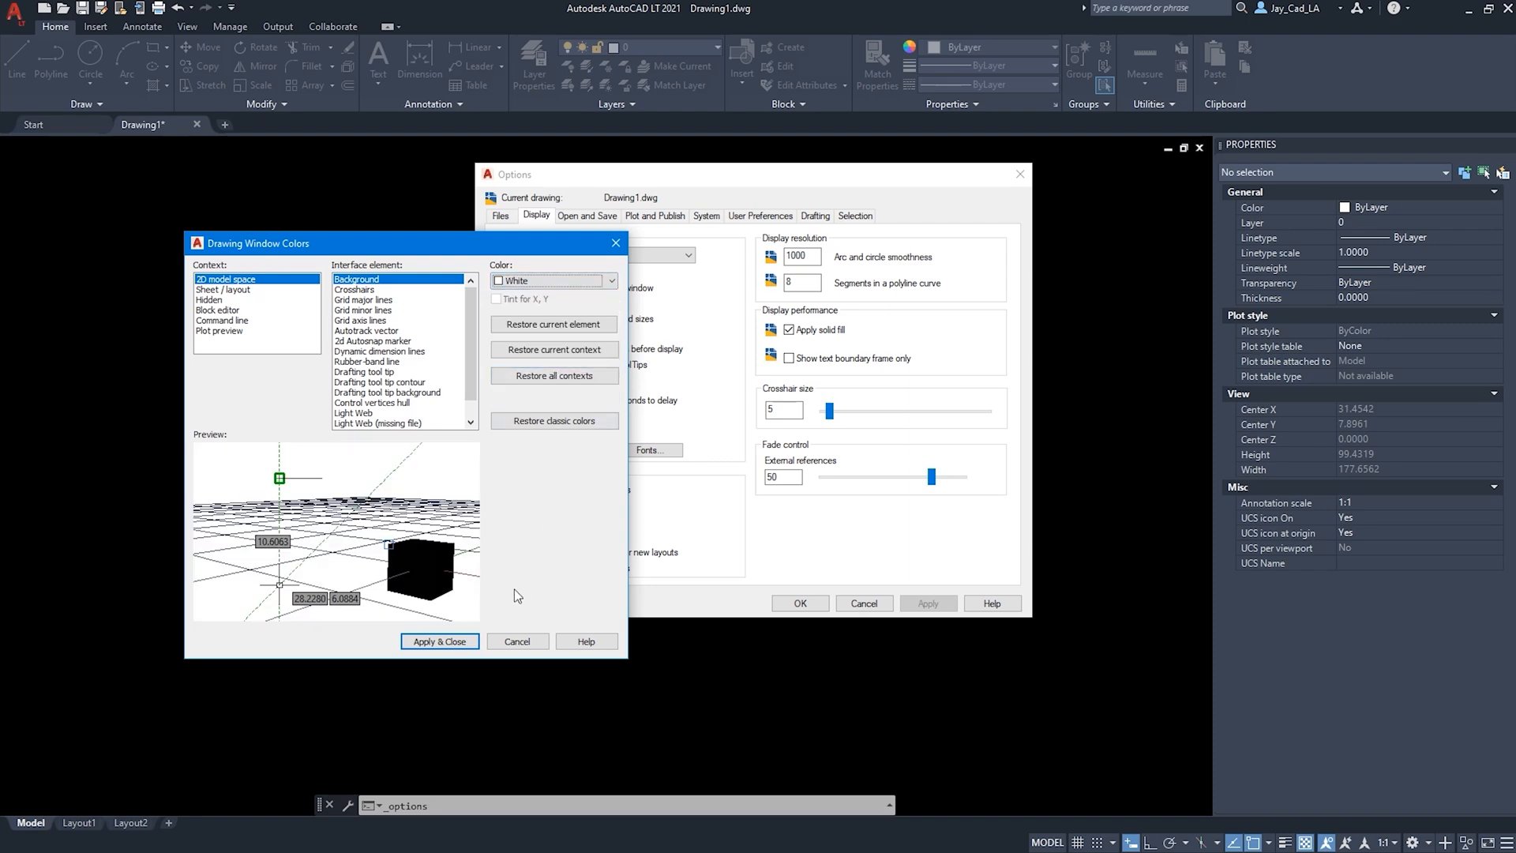
click(439, 641)
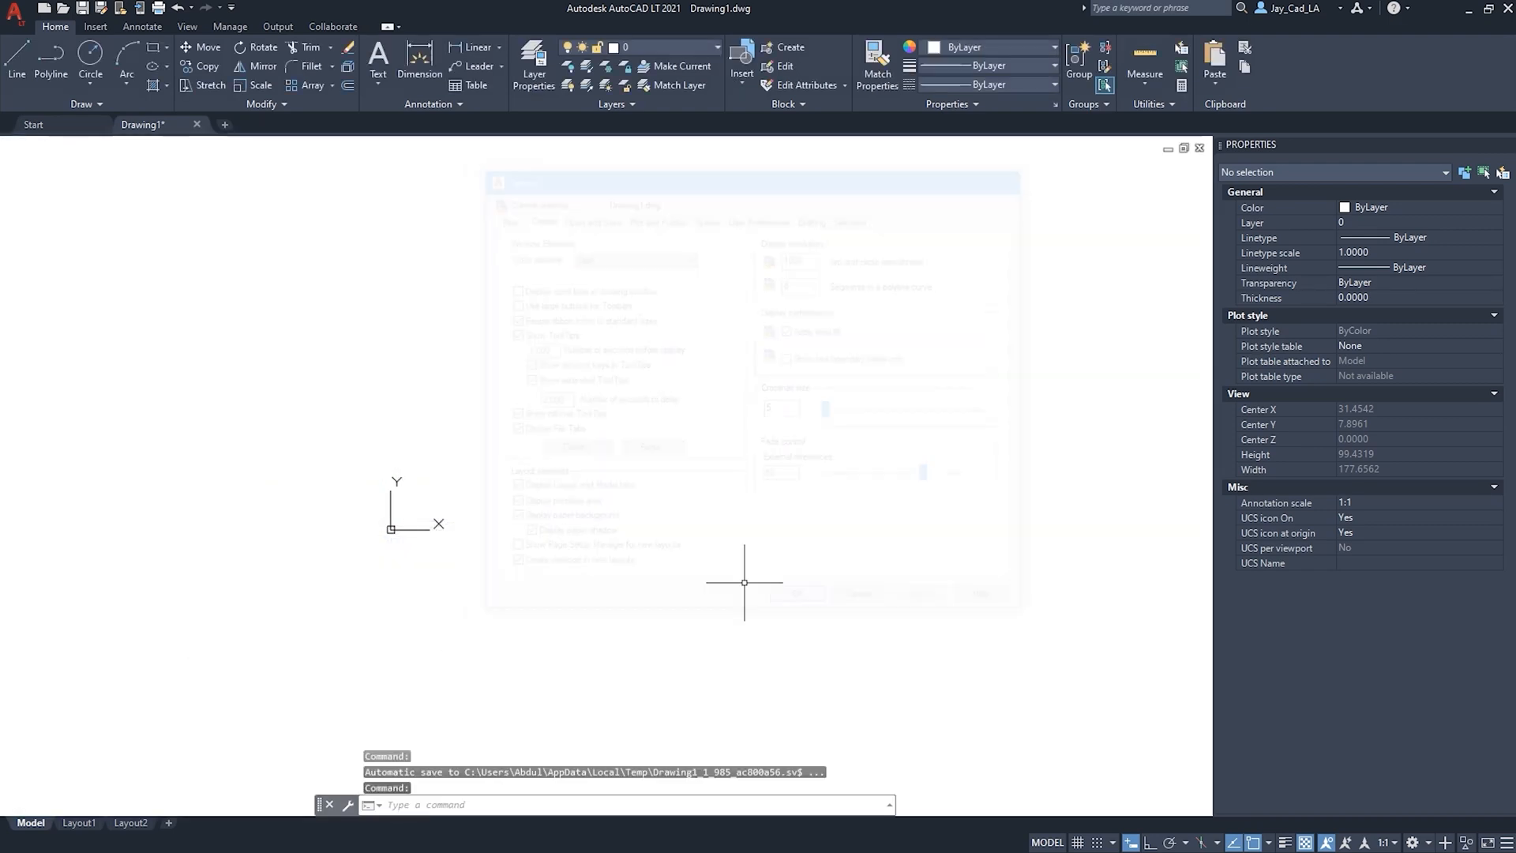
Switch to the Layout1 sheet, briefly viewing Layout2 before returning to Layout1.
click(79, 822)
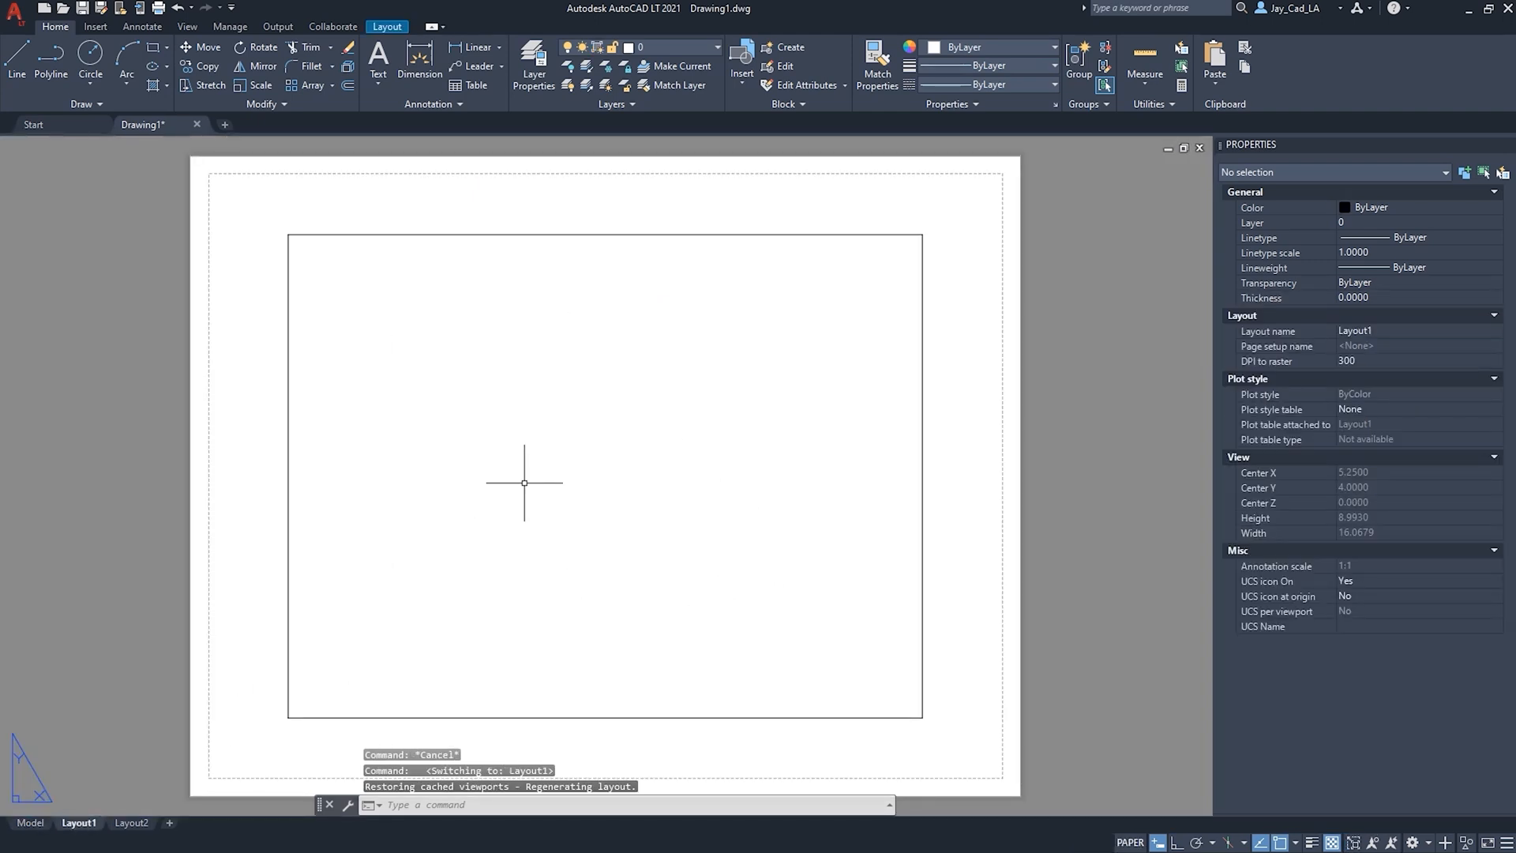
click(131, 823)
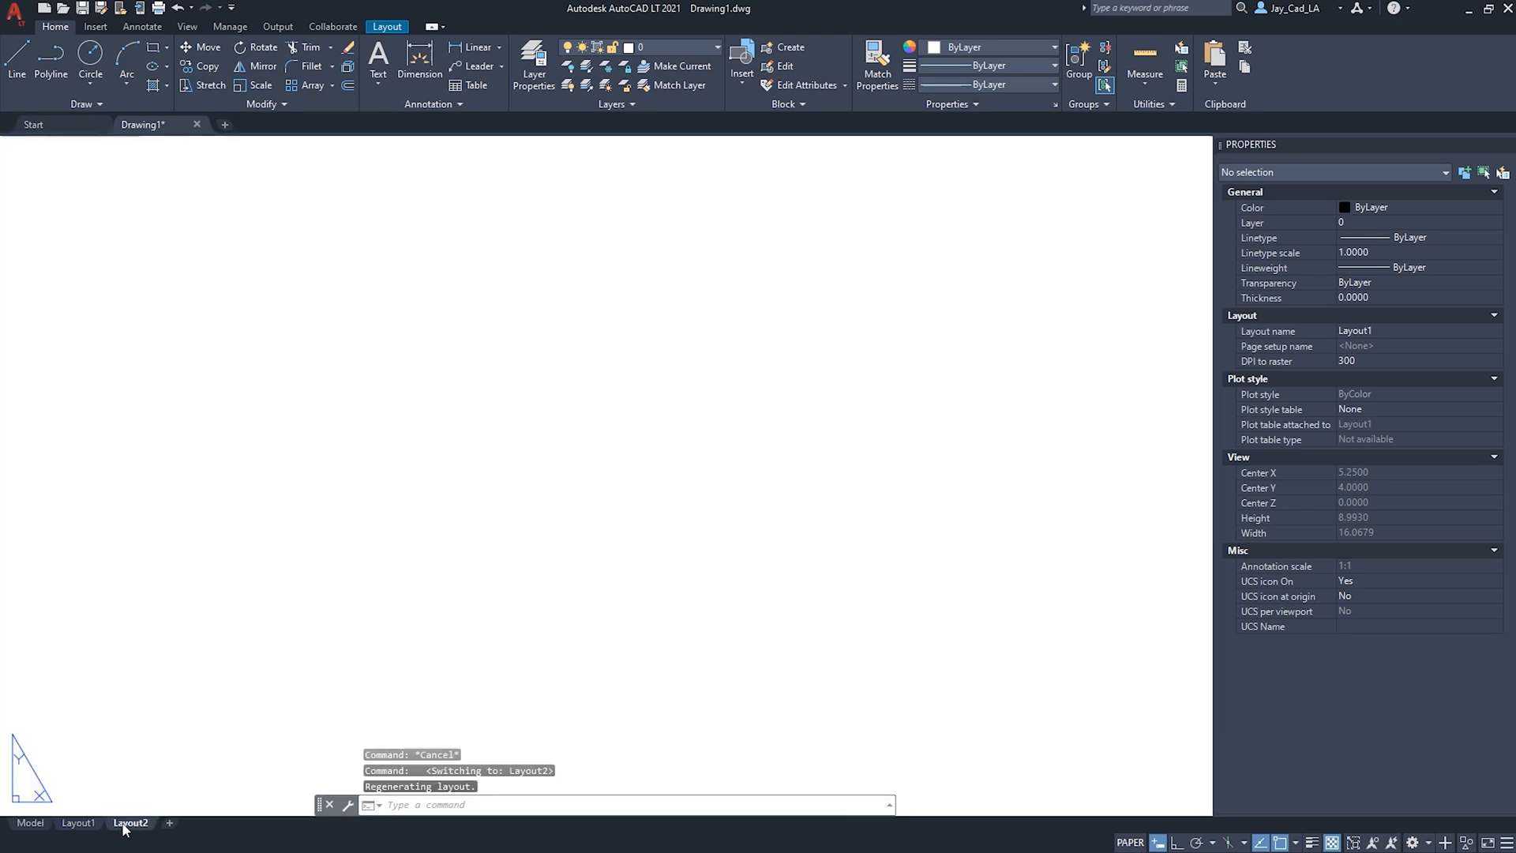
click(77, 823)
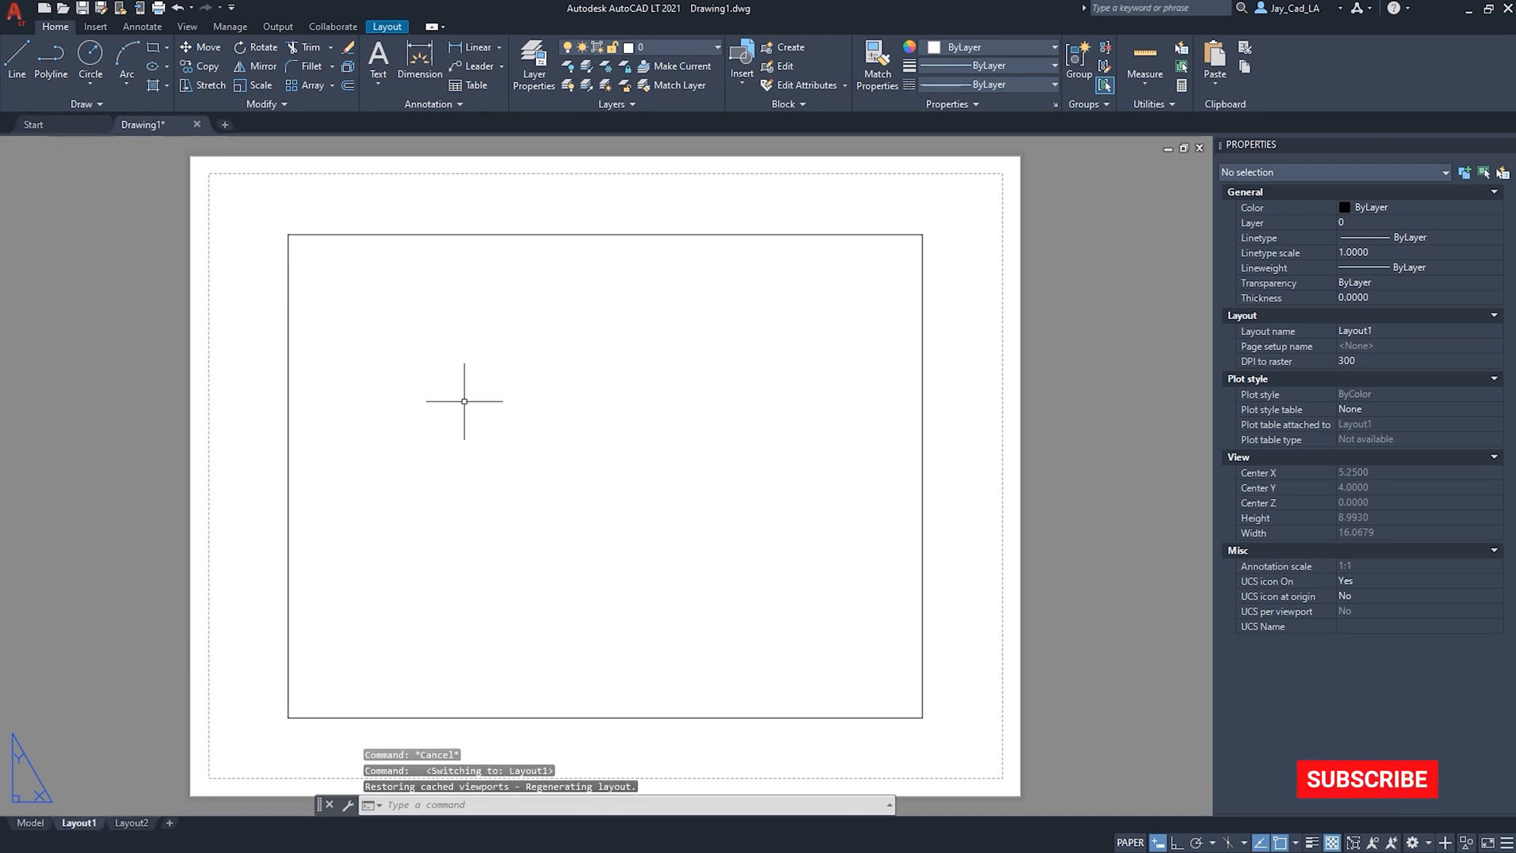
Set the Sheet/layout background colour to Black via Options from the application menu, and confirm.
click(15, 14)
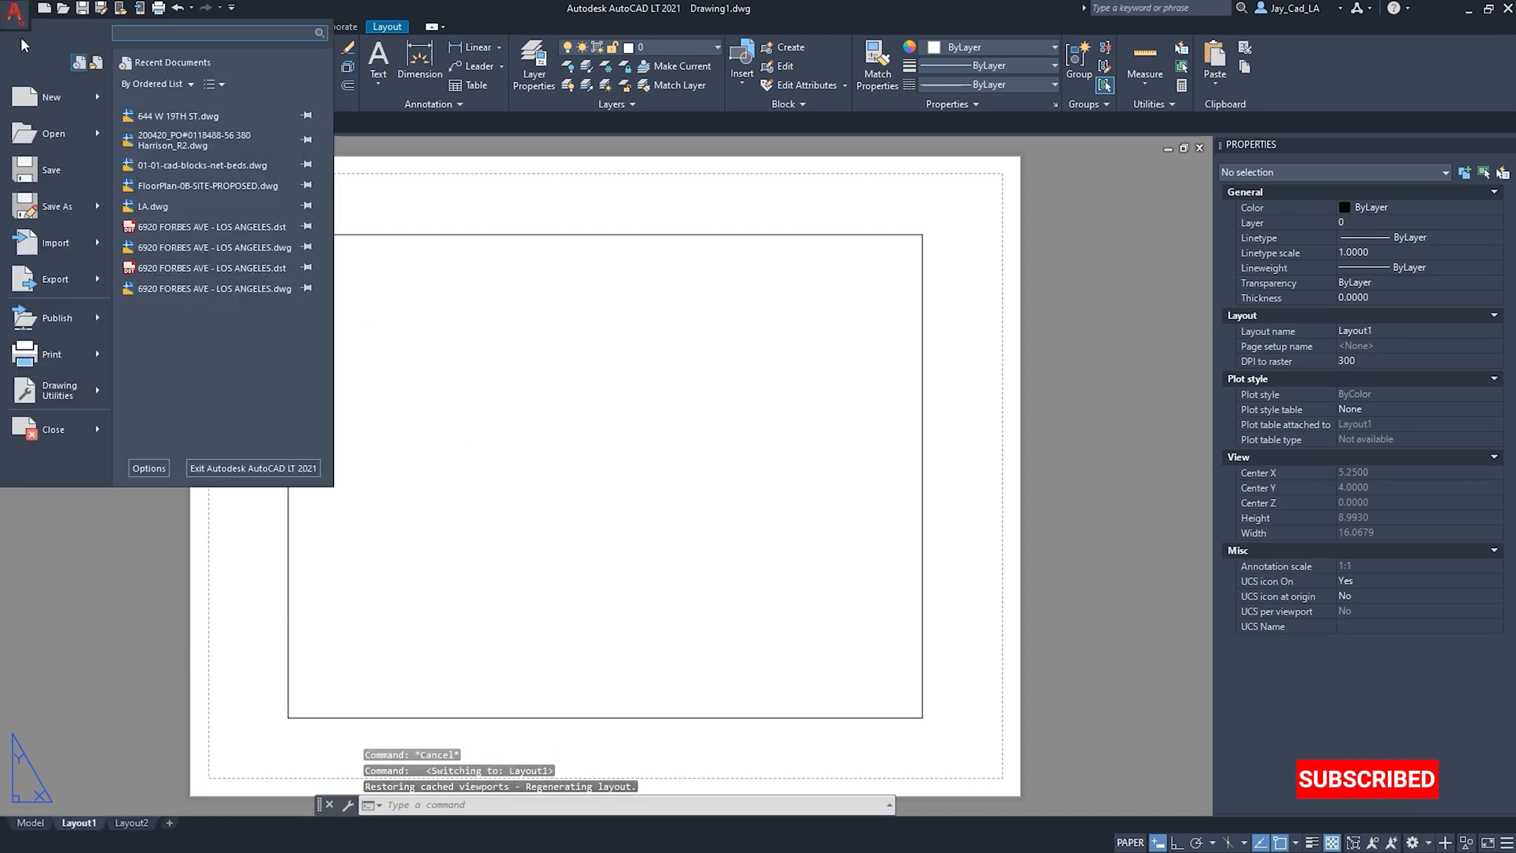
click(148, 467)
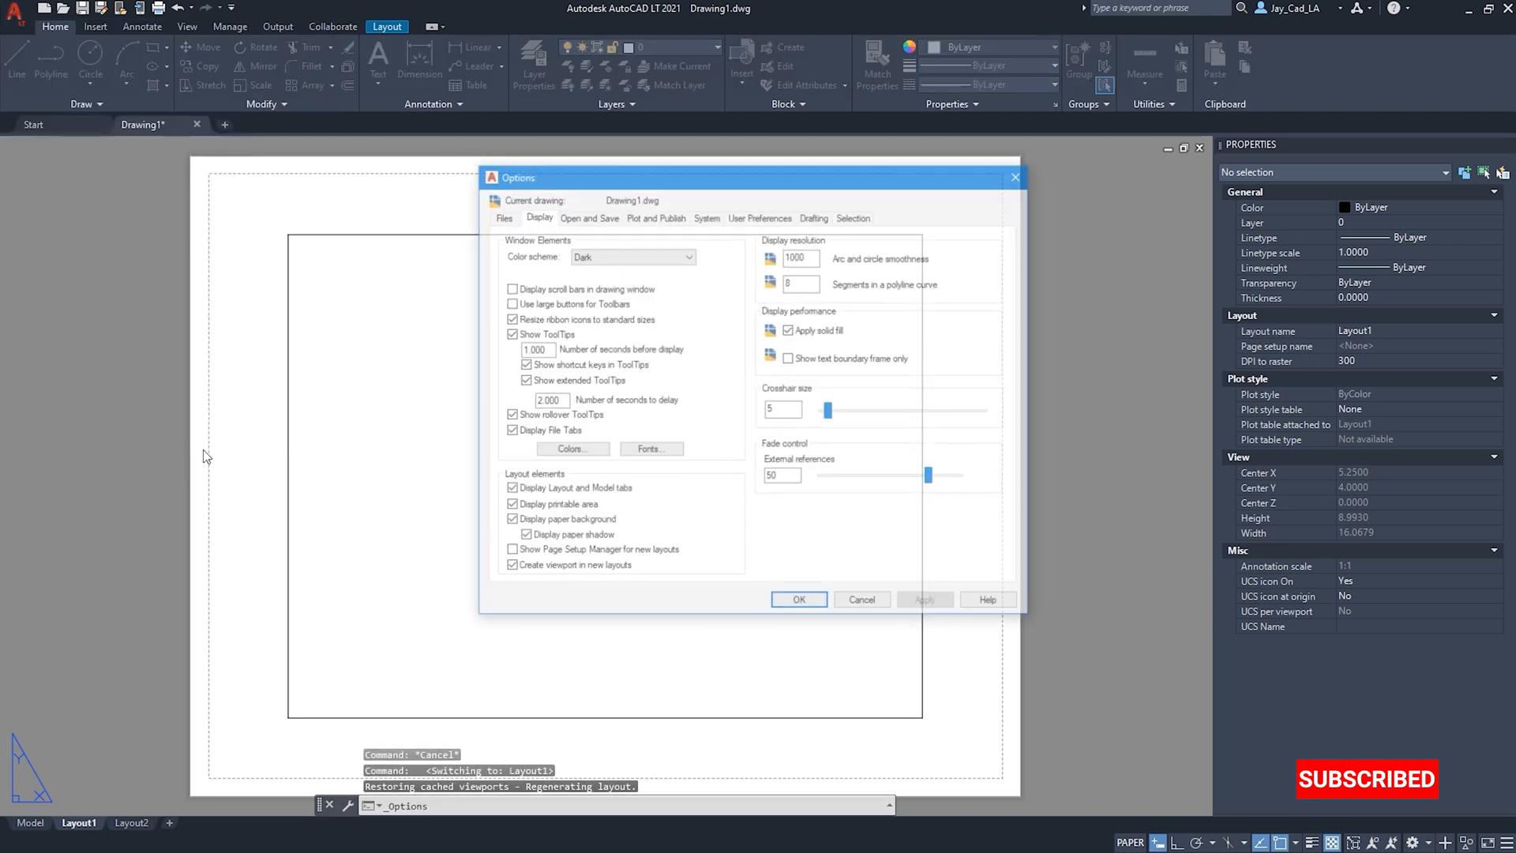
click(570, 449)
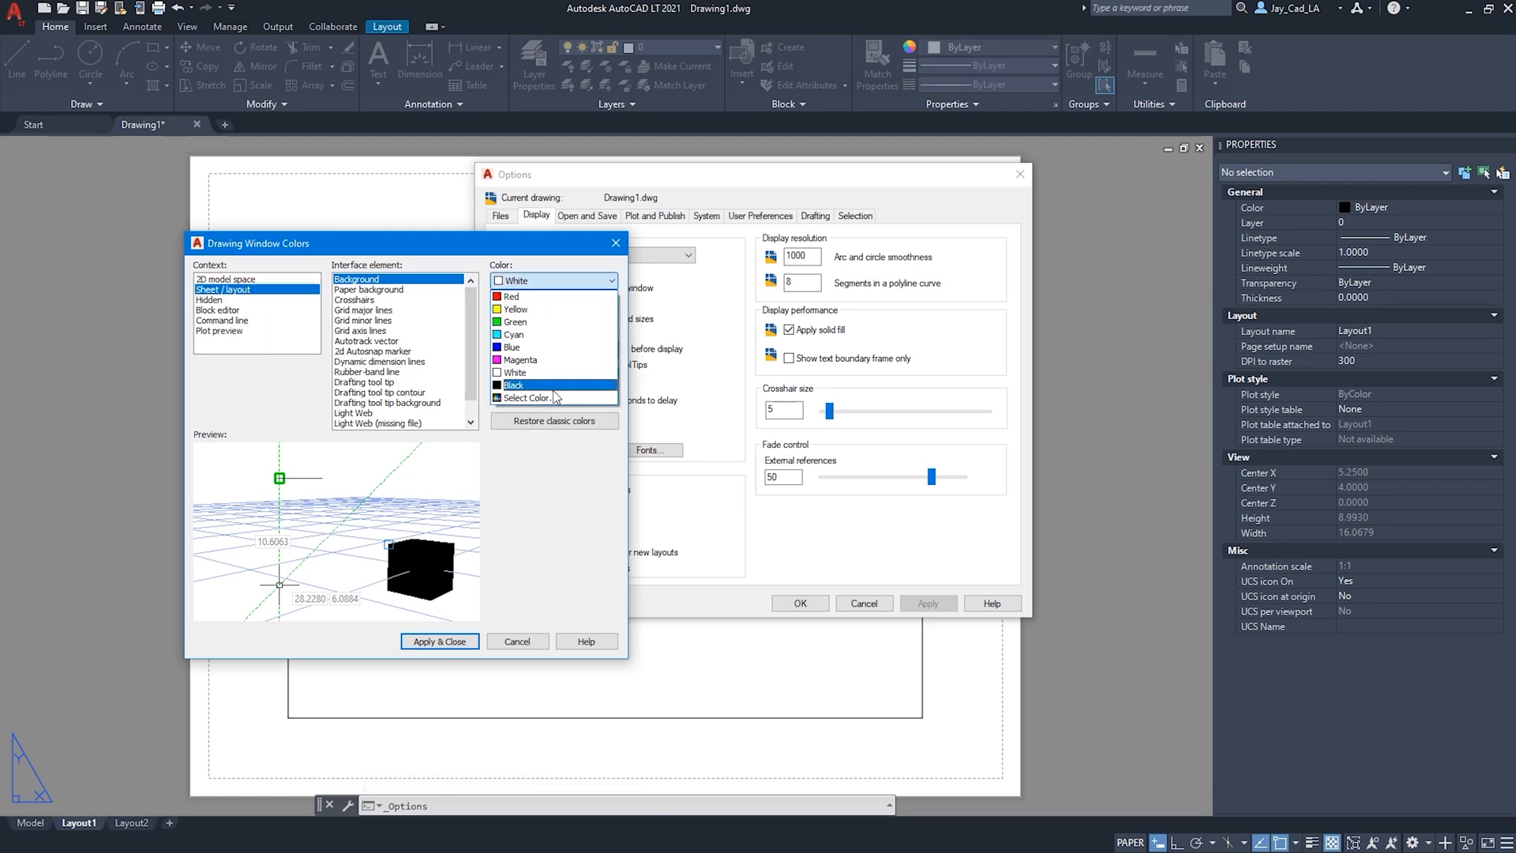
click(513, 386)
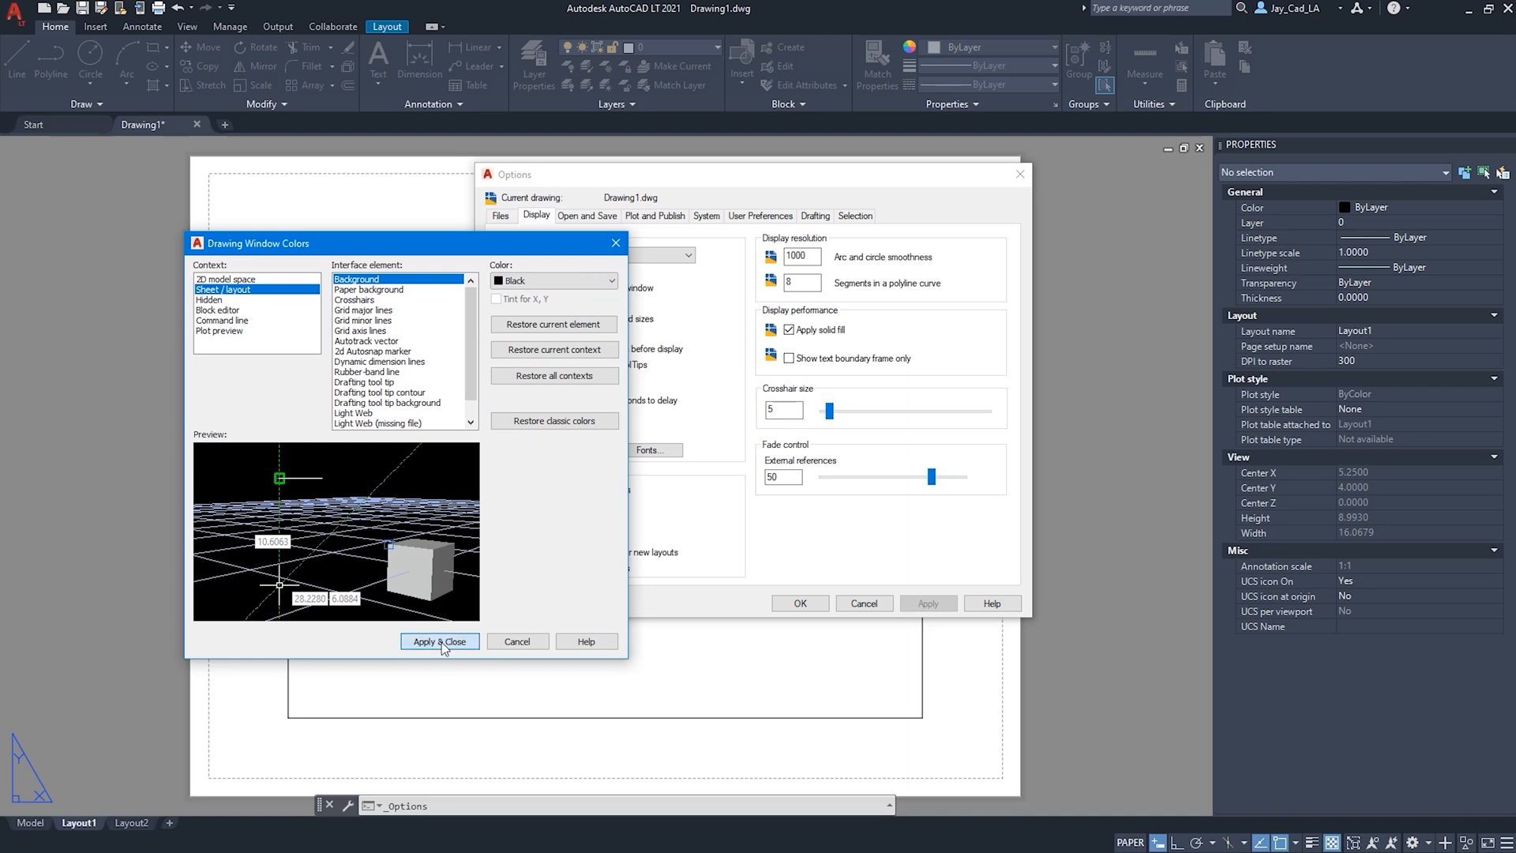
click(439, 641)
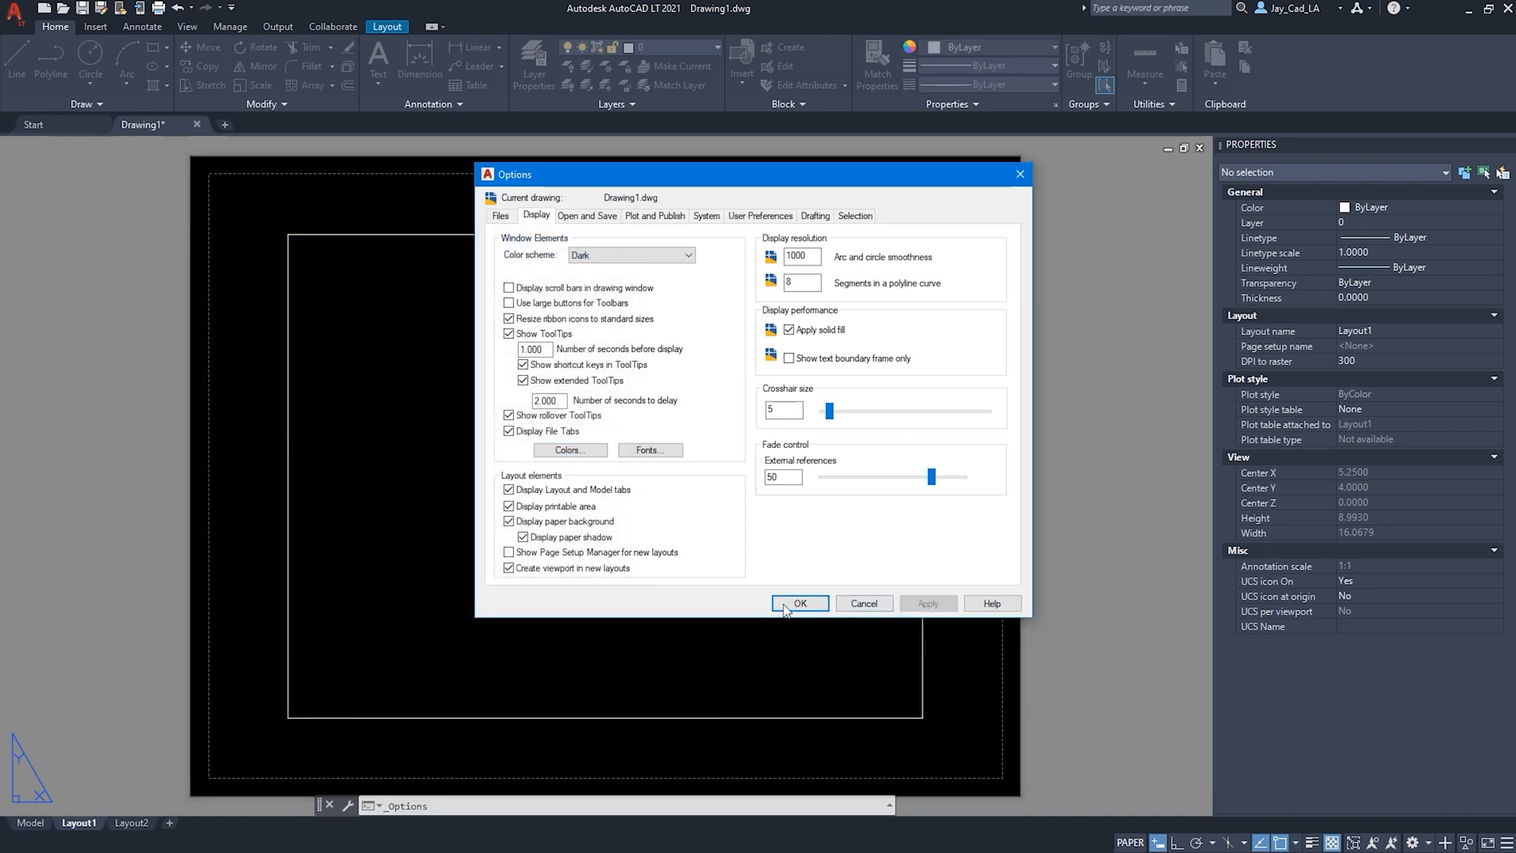
click(799, 603)
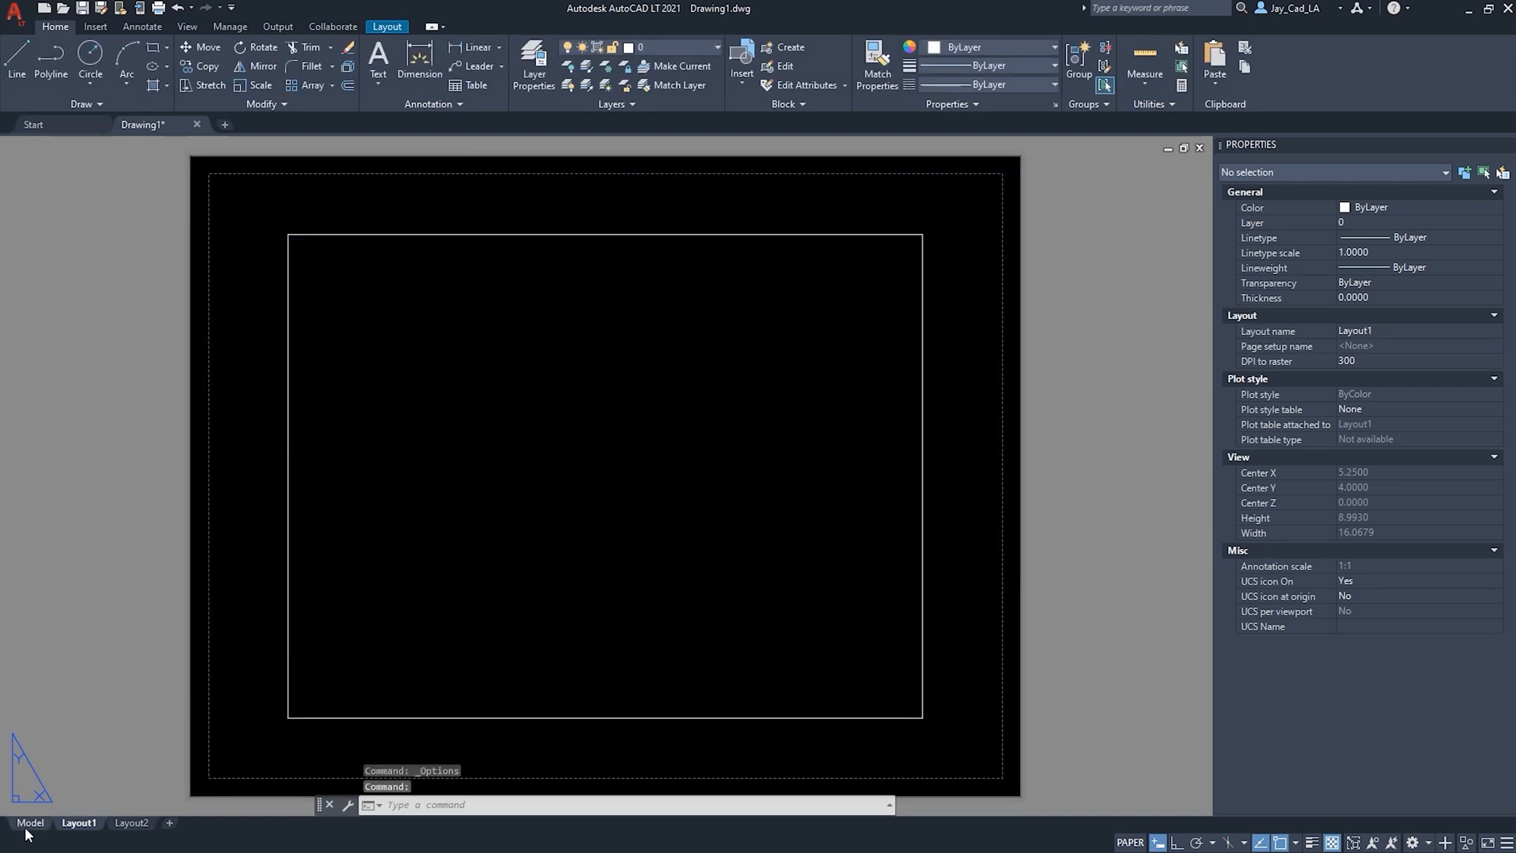
Switch back to Model space, now showing the white background.
click(30, 823)
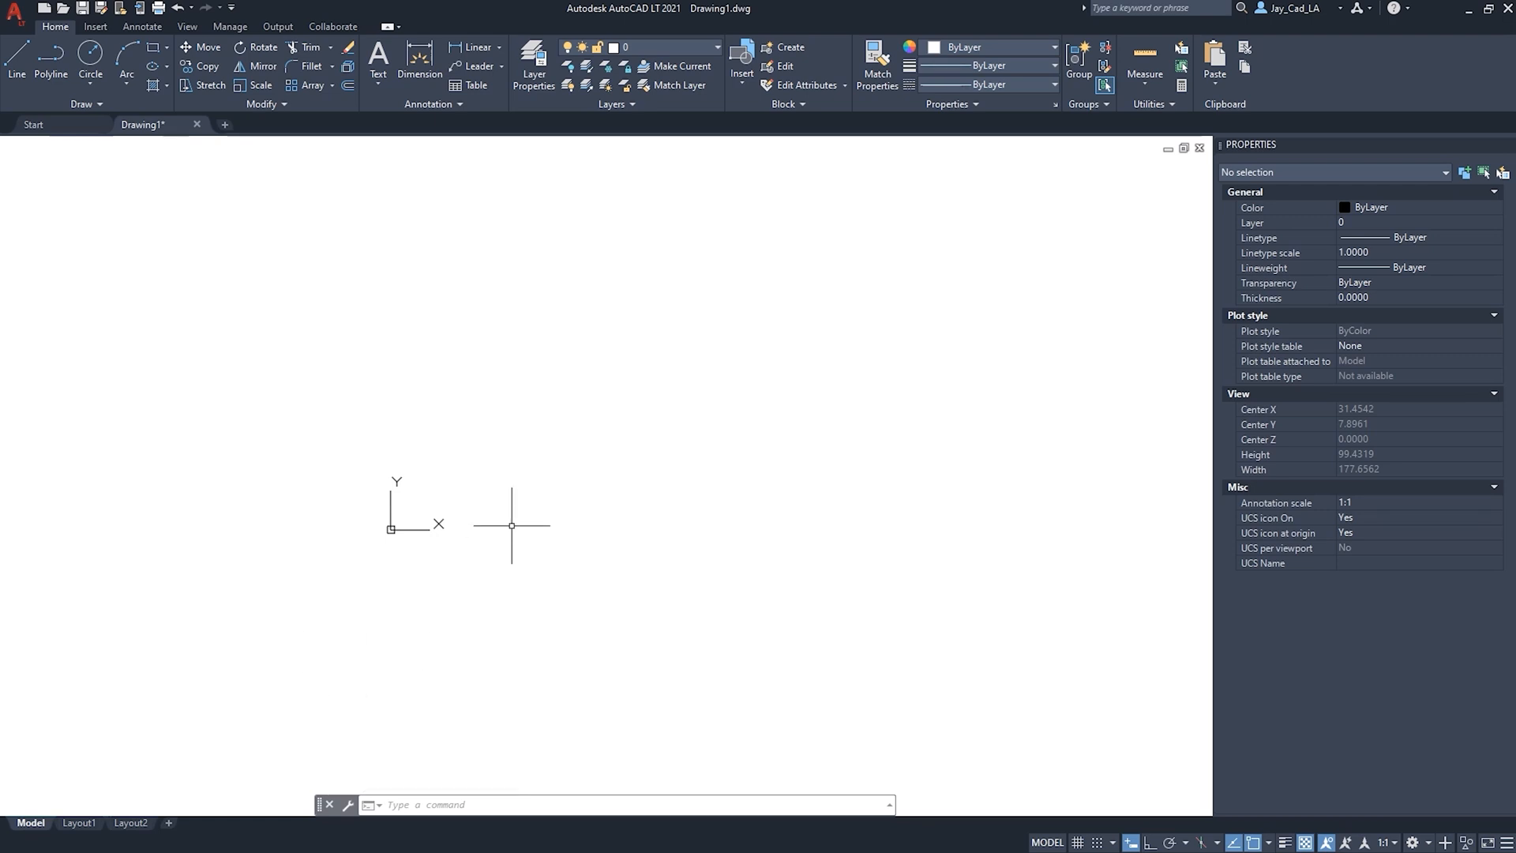
mouse_move(514, 488)
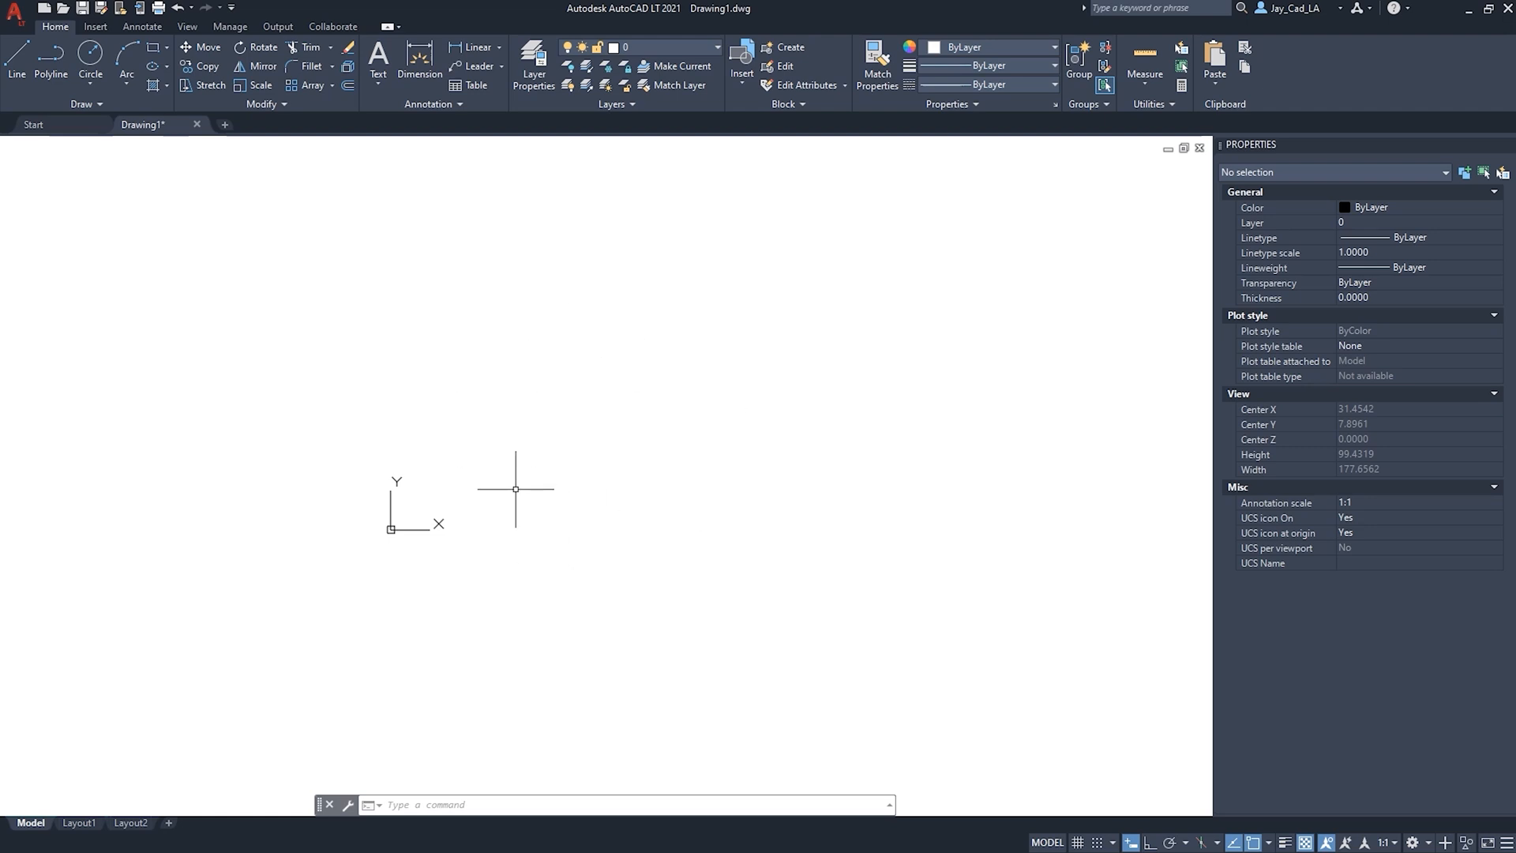